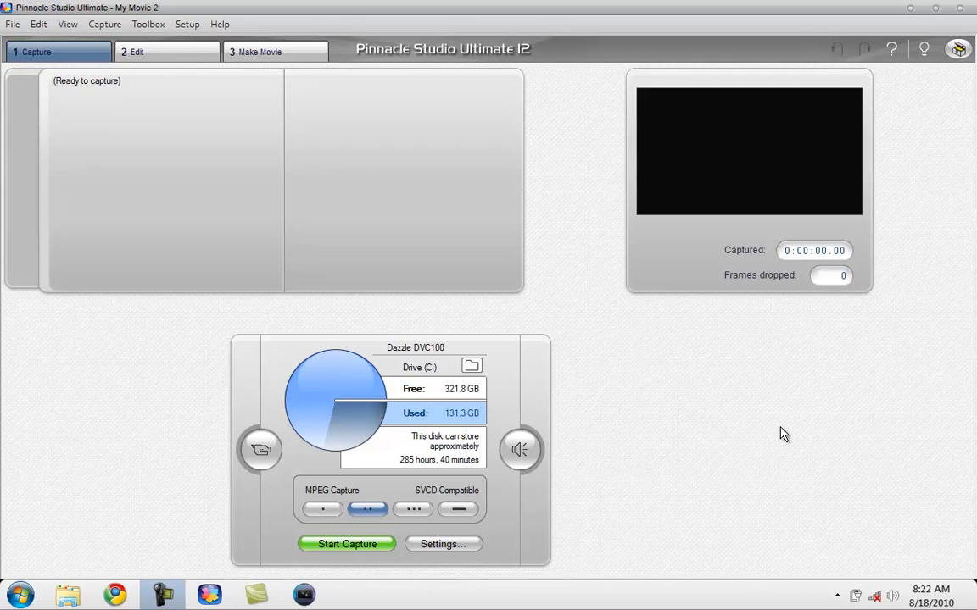
mouse_move(484, 329)
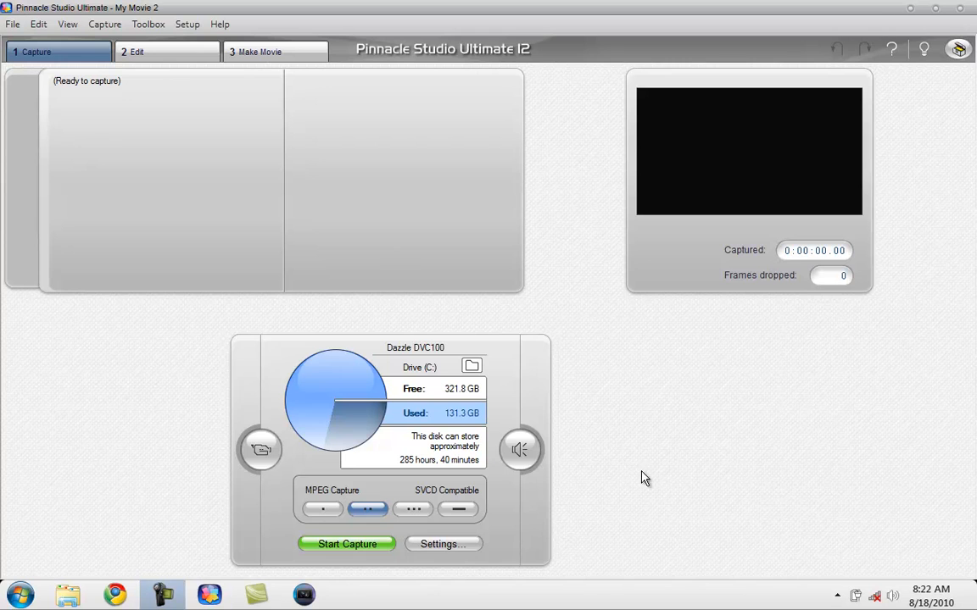
mouse_move(488, 336)
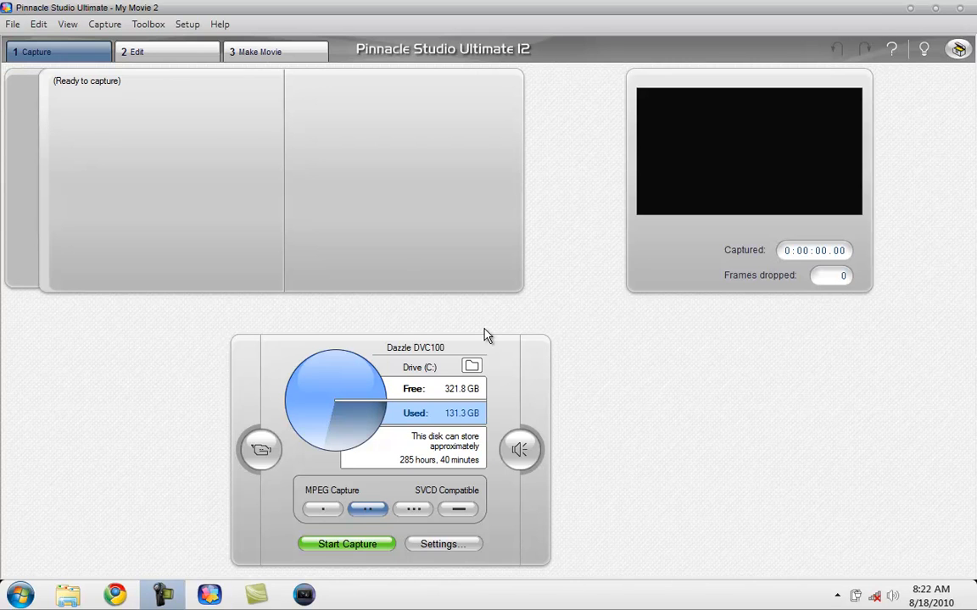
mouse_move(376, 159)
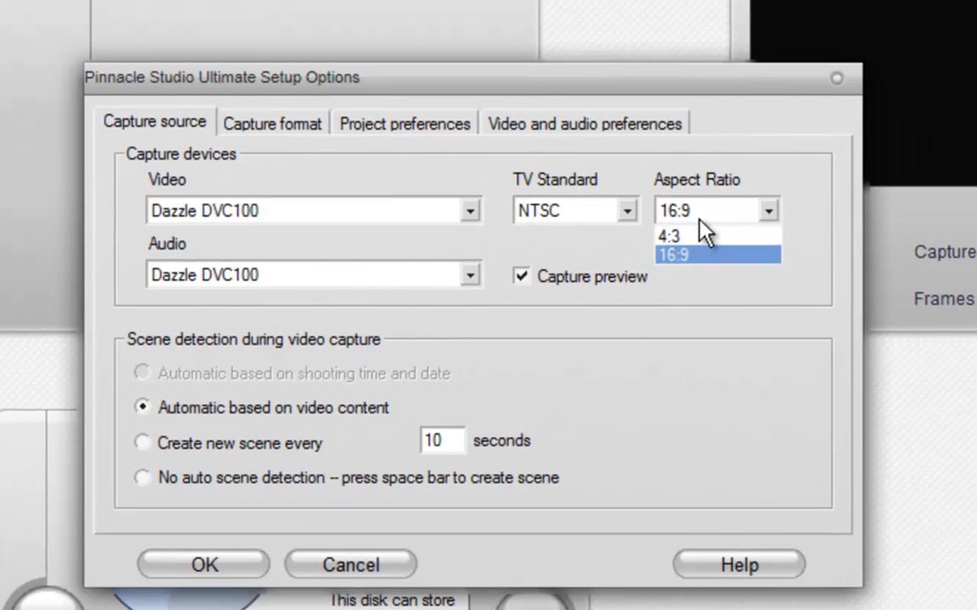
mouse_move(760, 280)
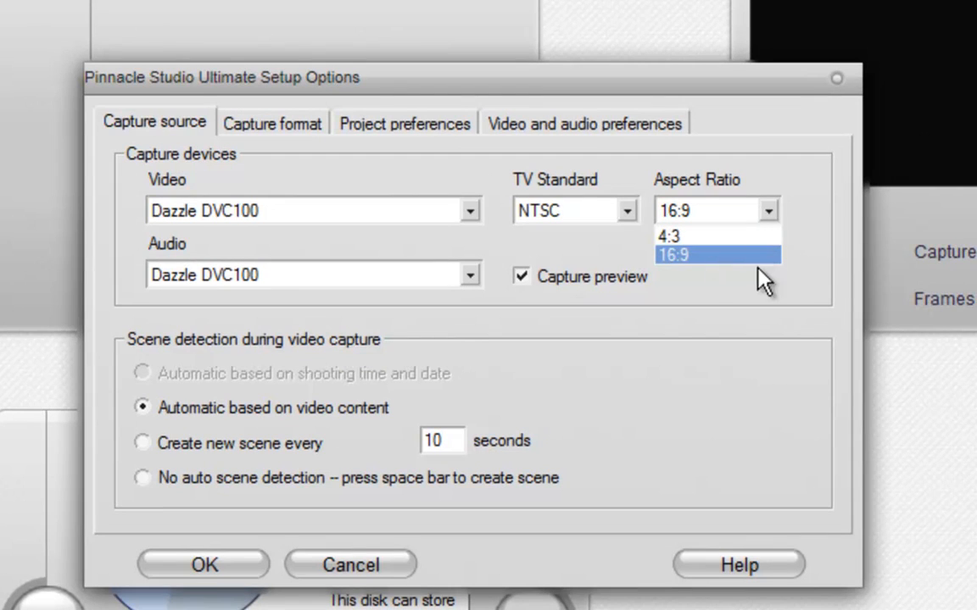
- Set the Dazzle DVC100 capture source aspect ratio to 16:9 alongside NTSC
left_click(673, 255)
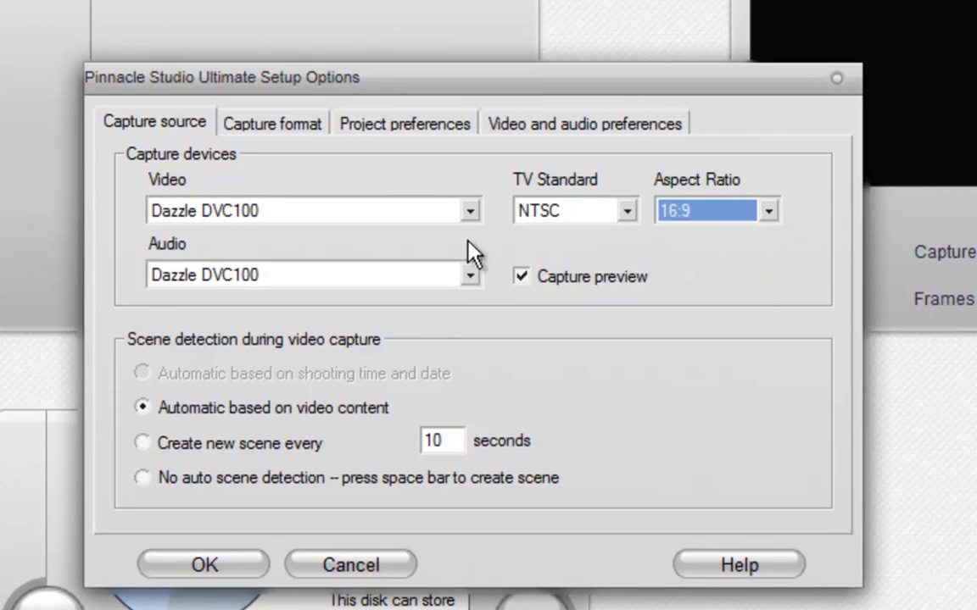
mouse_move(407, 465)
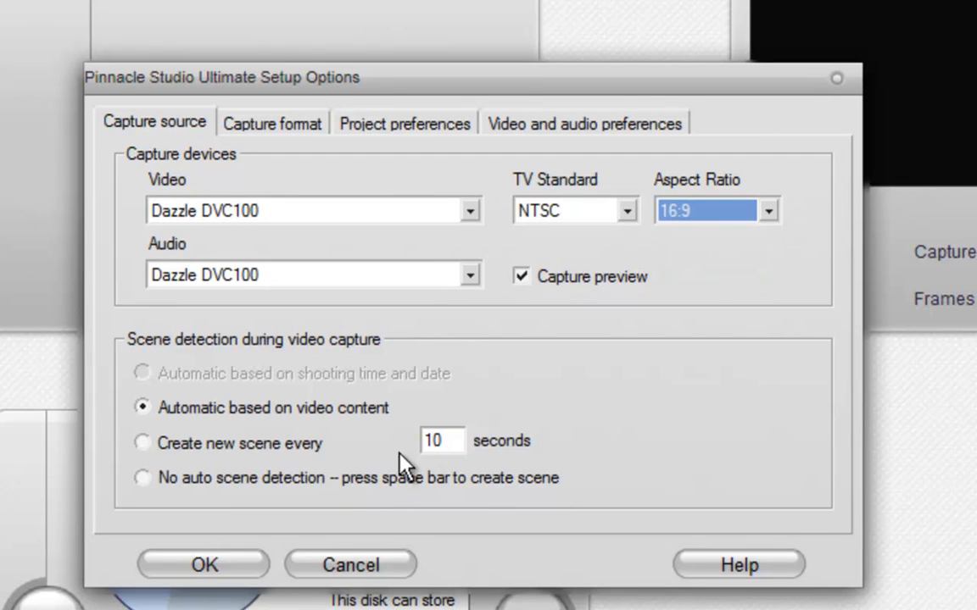
mouse_move(271, 132)
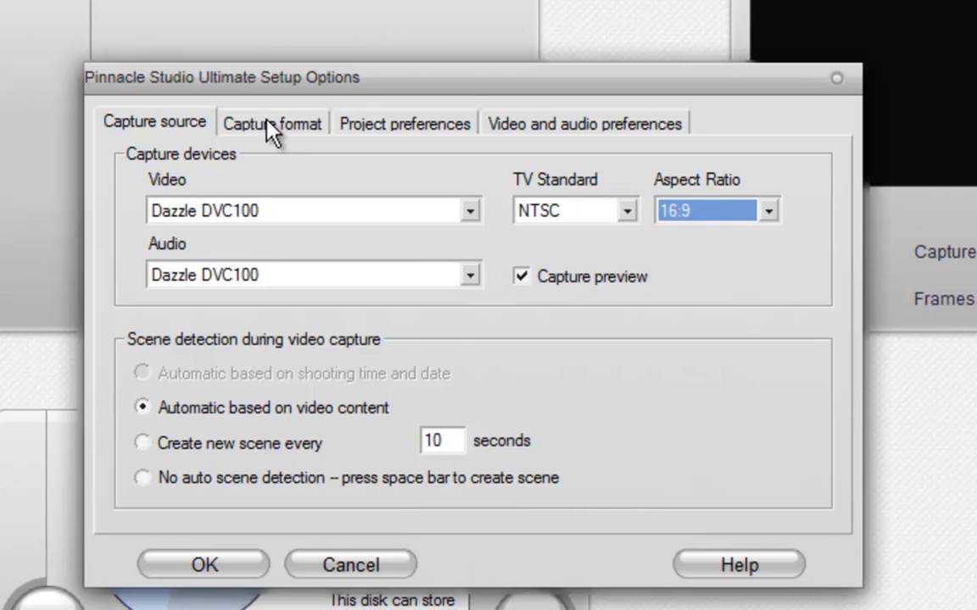
- Set the MPEG capture format preset to High quality (DVD), 720x480 DVD compatible
left_click(271, 122)
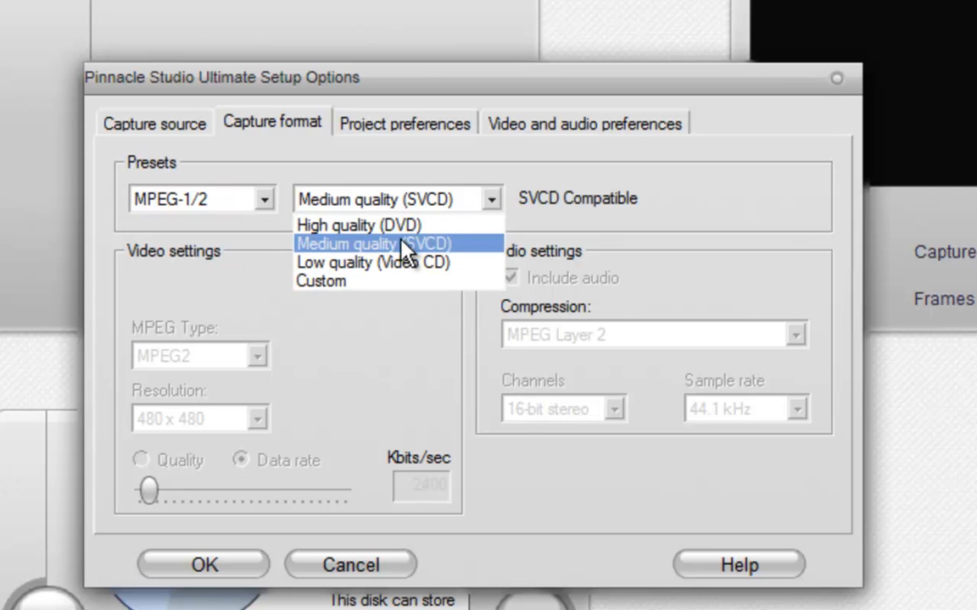
left_click(357, 224)
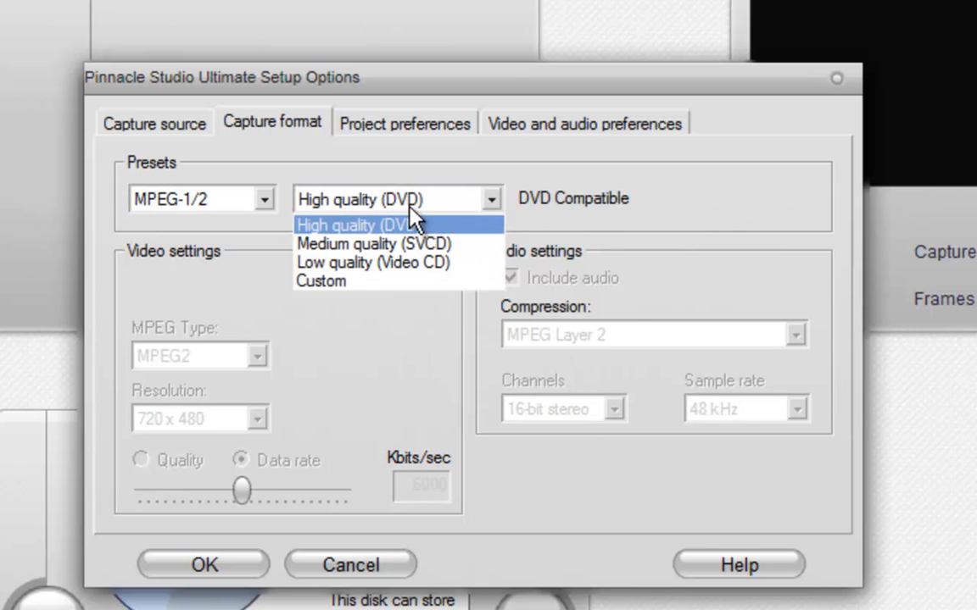
mouse_move(398, 261)
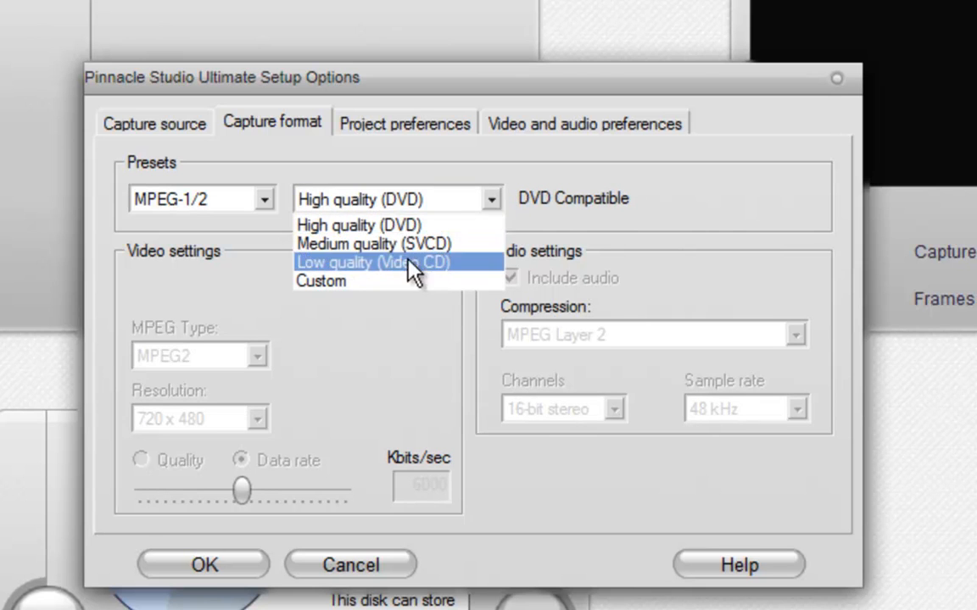
mouse_move(448, 271)
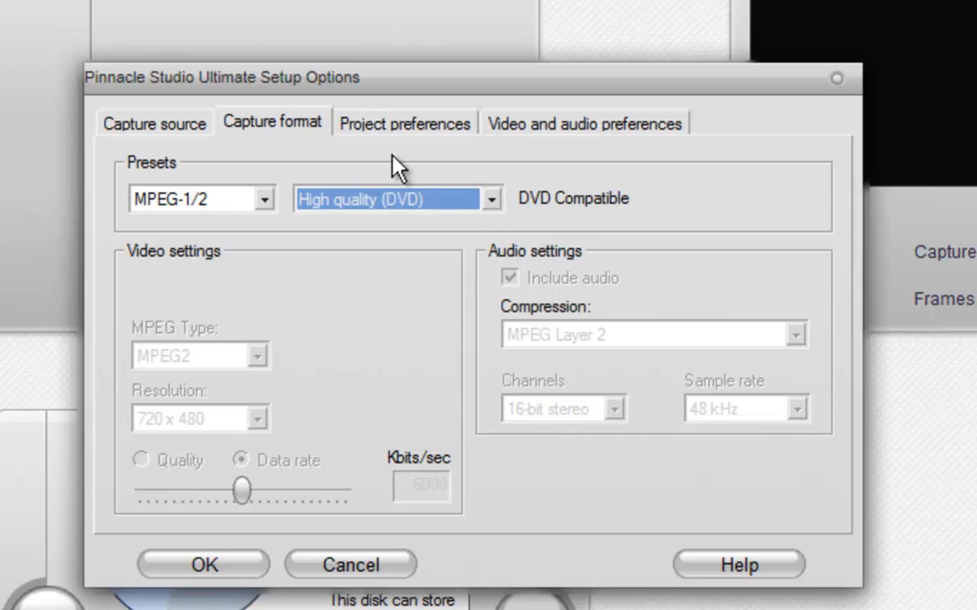
mouse_move(400, 129)
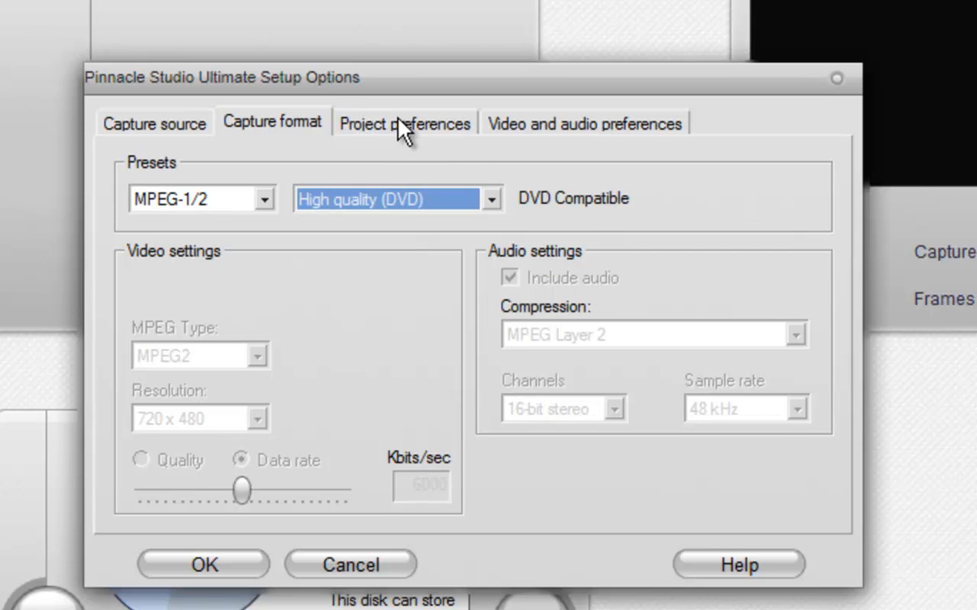
- Review the project and video/audio preference sections, then return to the unchanged capture source settings
left_click(403, 122)
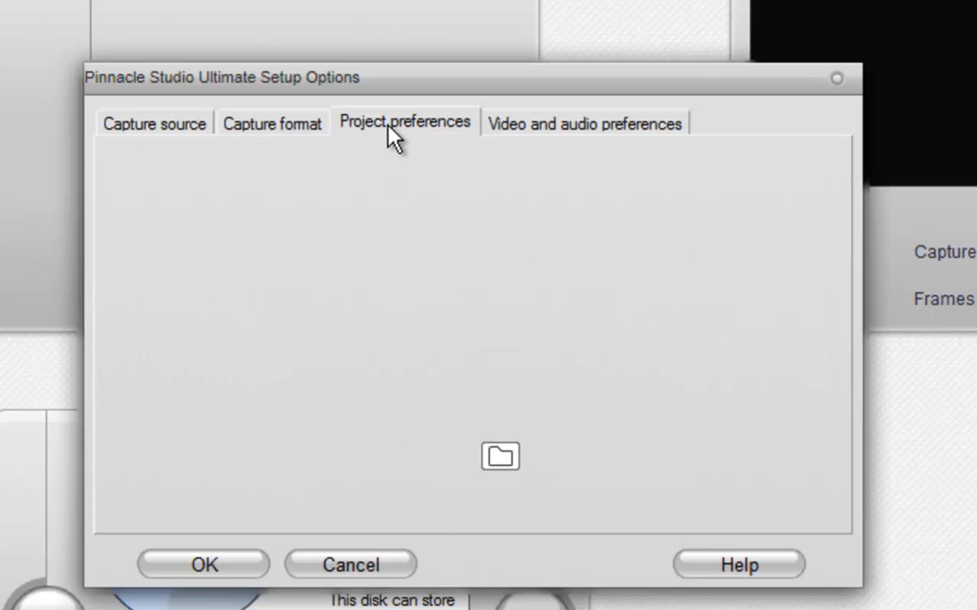
left_click(583, 122)
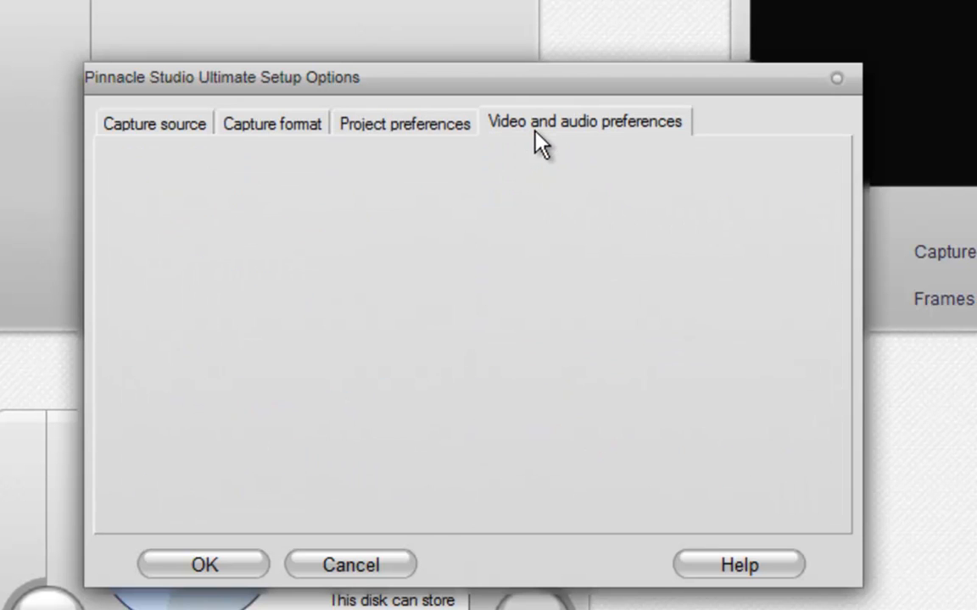
left_click(404, 122)
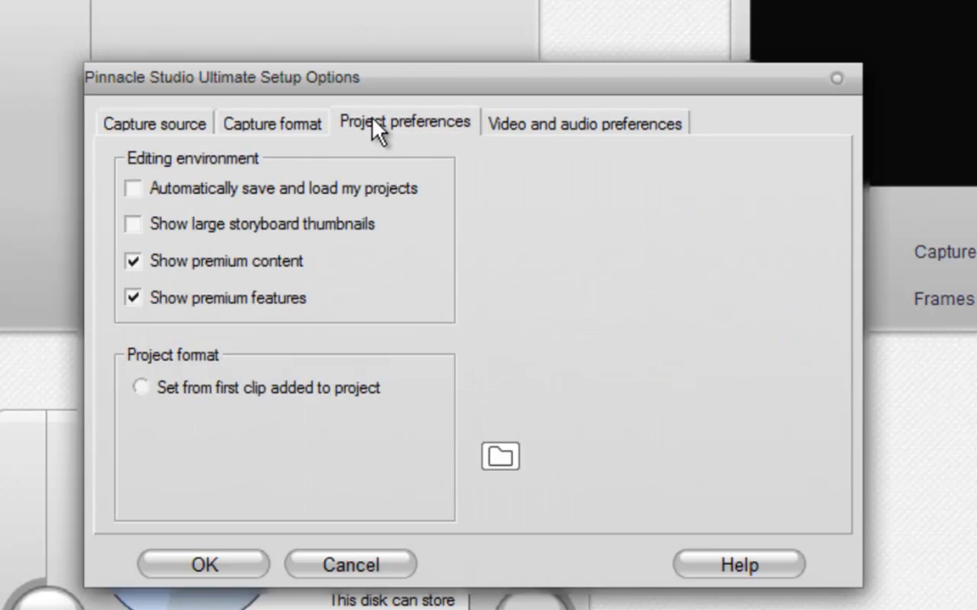
left_click(271, 124)
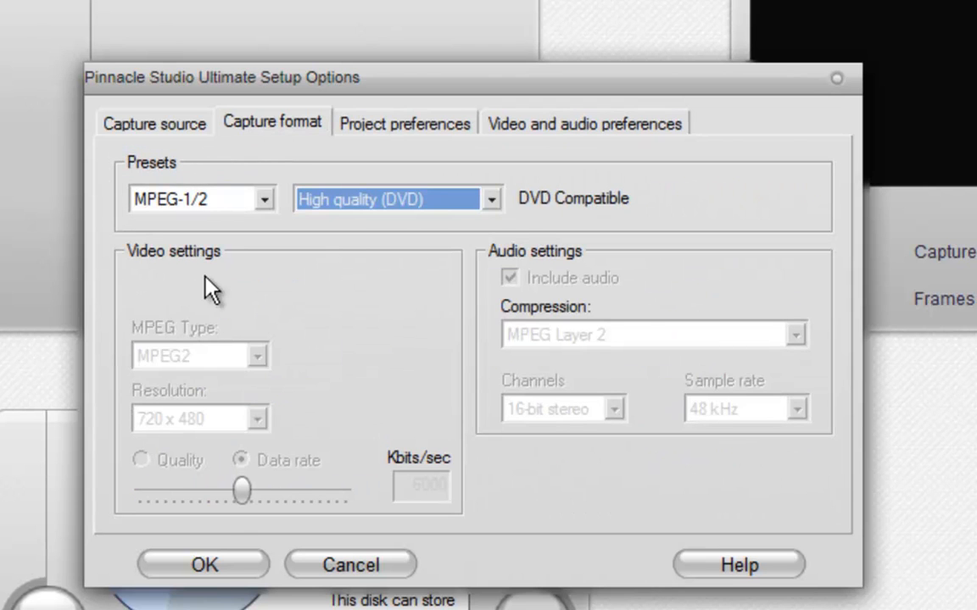
left_click(583, 122)
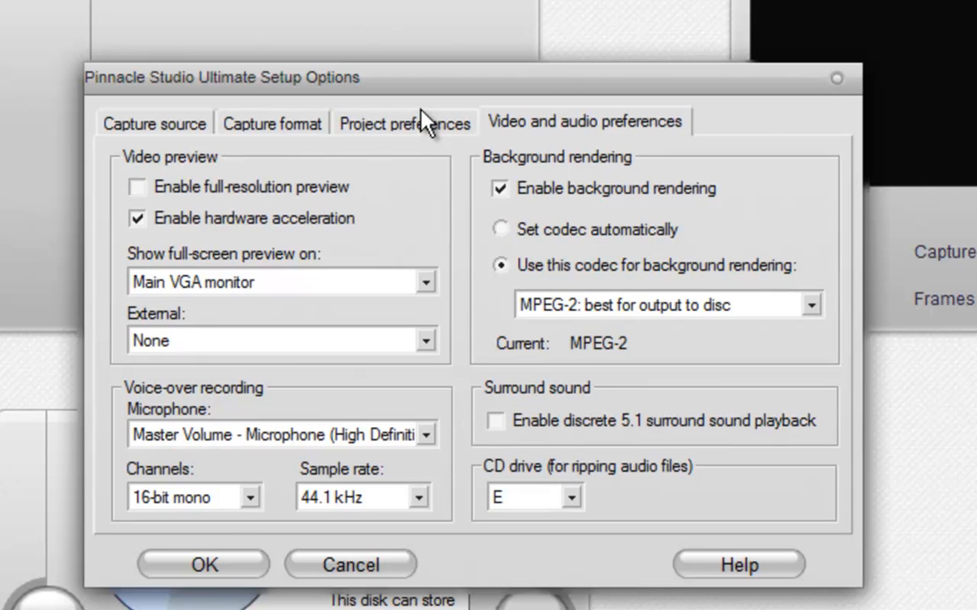
left_click(152, 123)
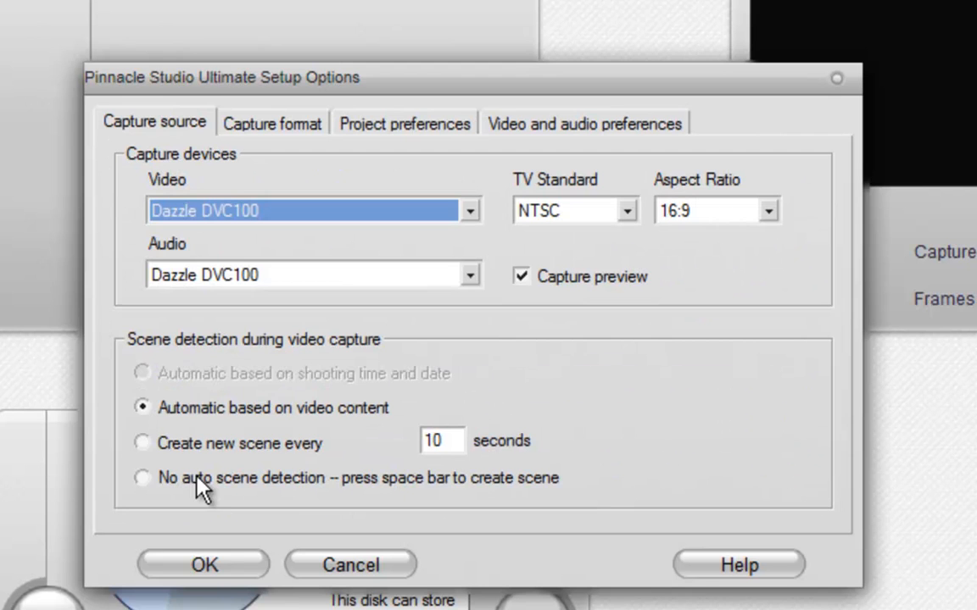
- Apply the setup options and acknowledge the slow MPEG capture and missing input signal warnings
left_click(203, 565)
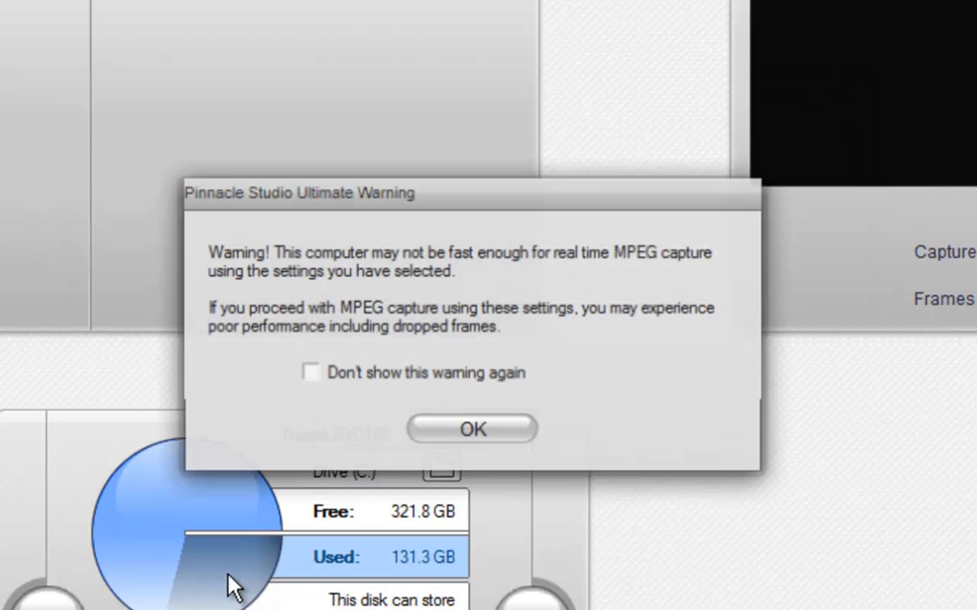
left_click(471, 429)
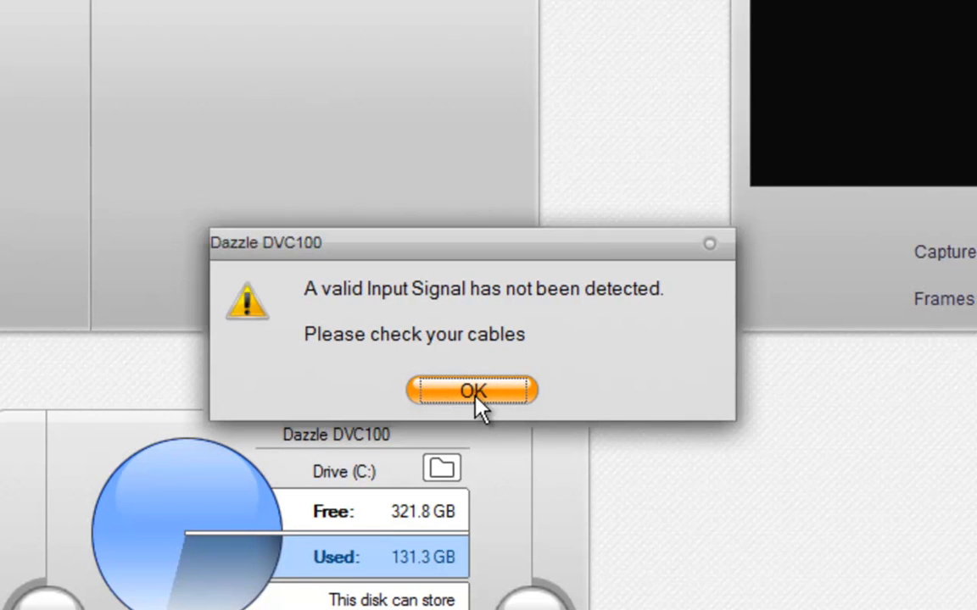
left_click(471, 390)
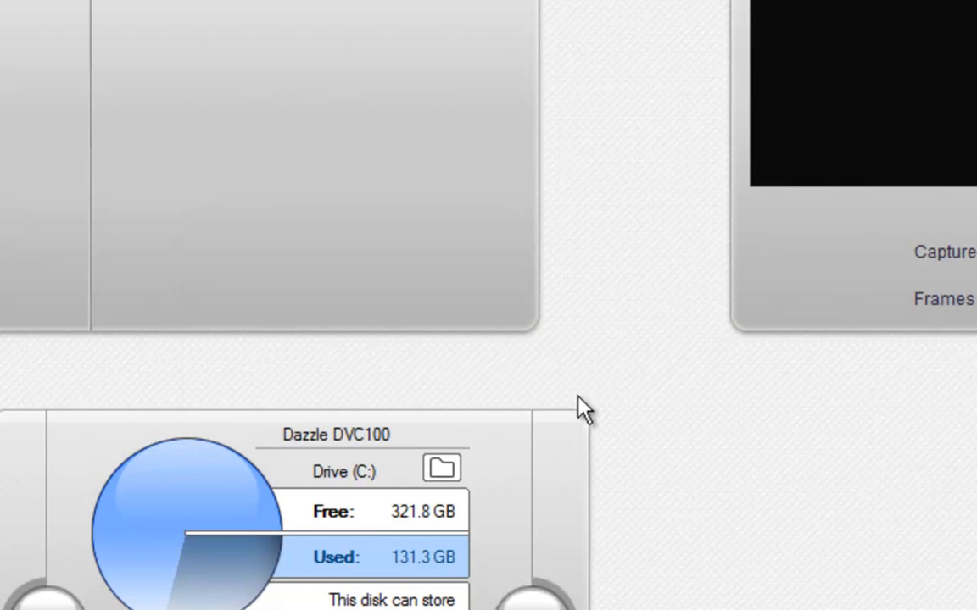
mouse_move(866, 247)
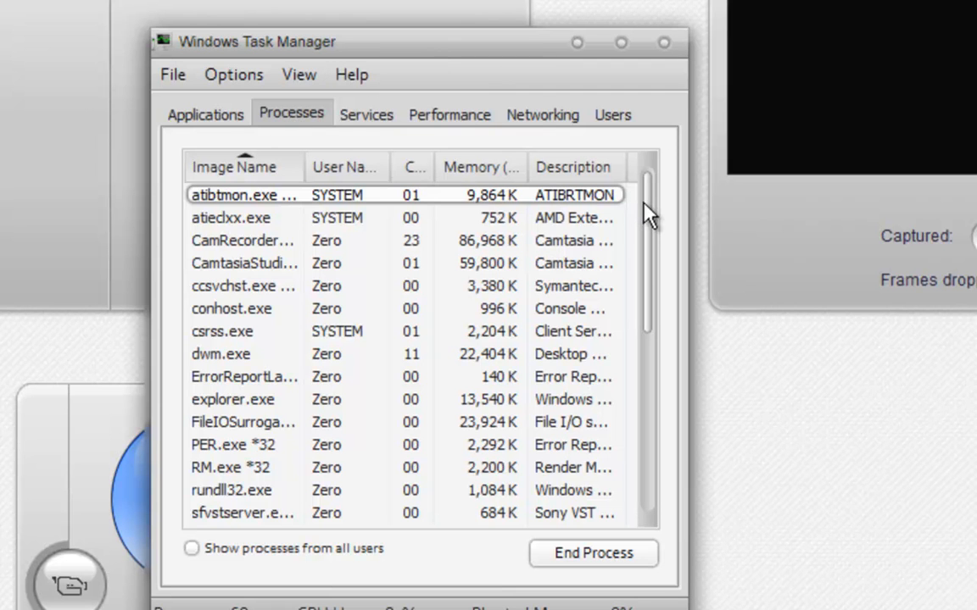
- End the explorer.exe process in Task Manager's Processes list and confirm, removing the taskbar
scroll("down", 3)
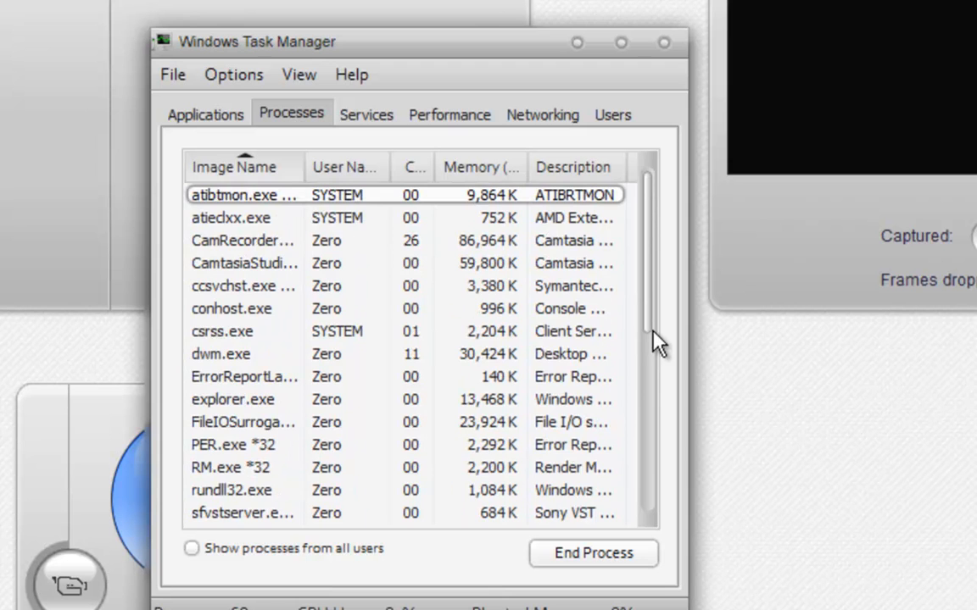
scroll("down", 3)
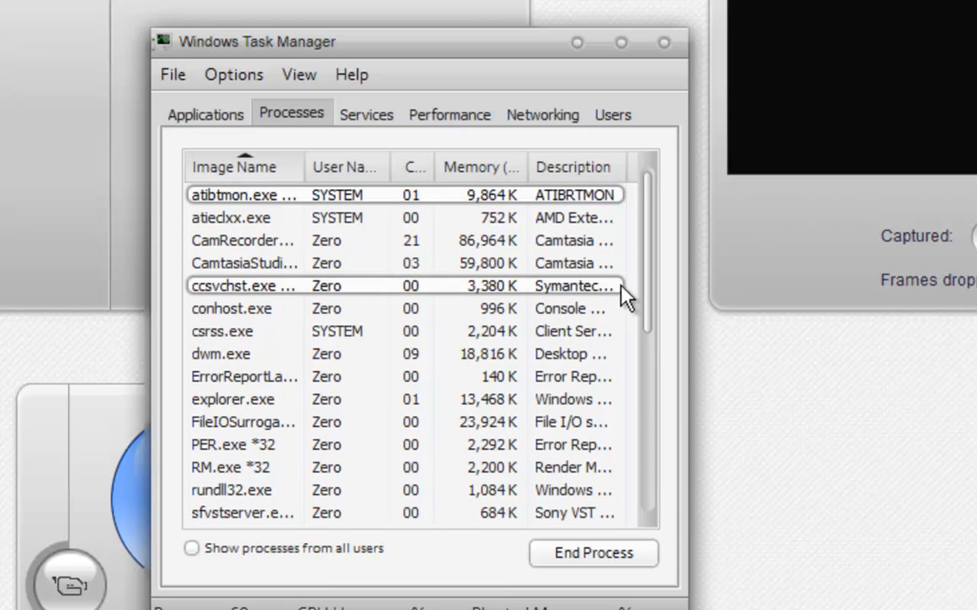
scroll("down", 3)
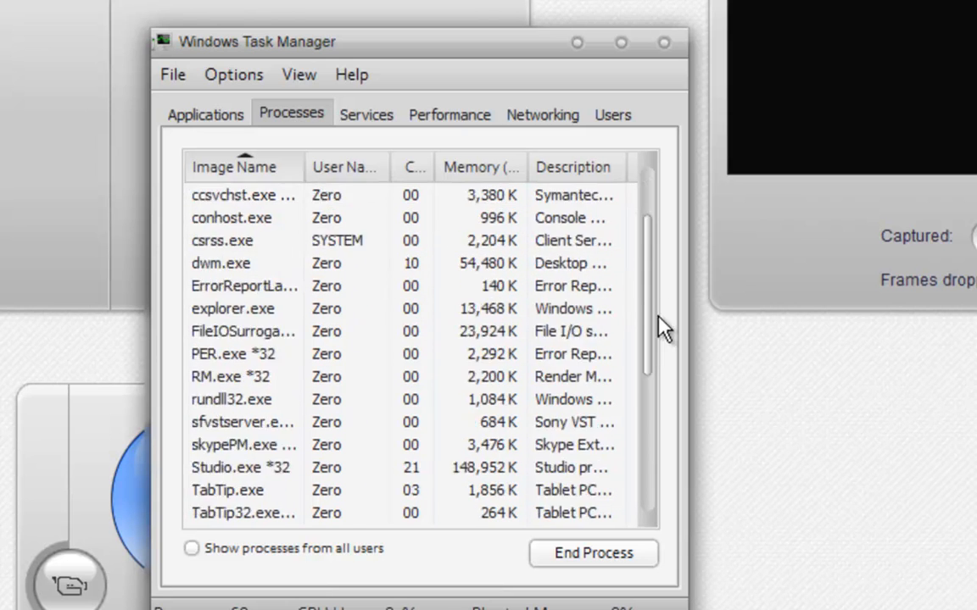
scroll("down", 3)
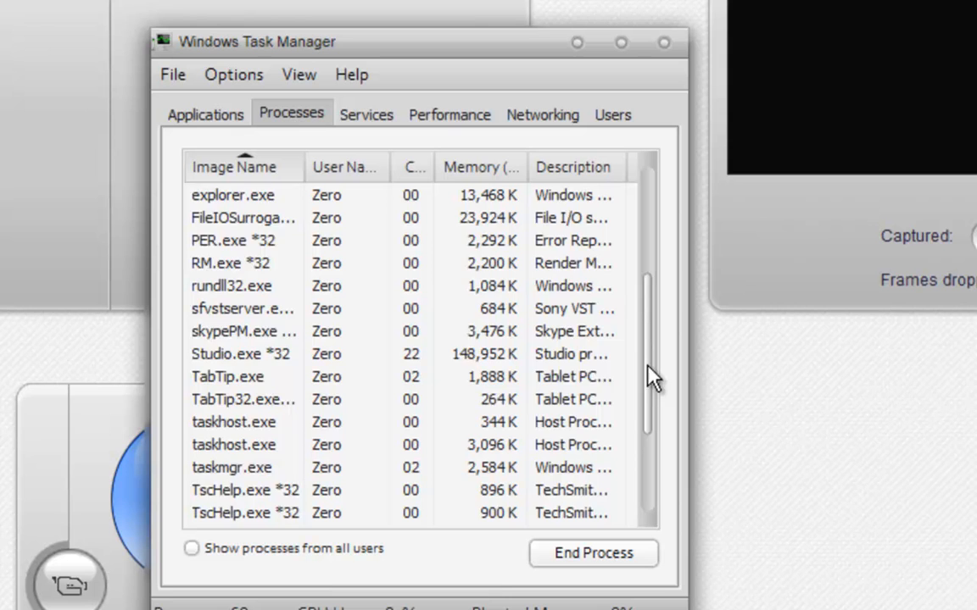
scroll("down", 3)
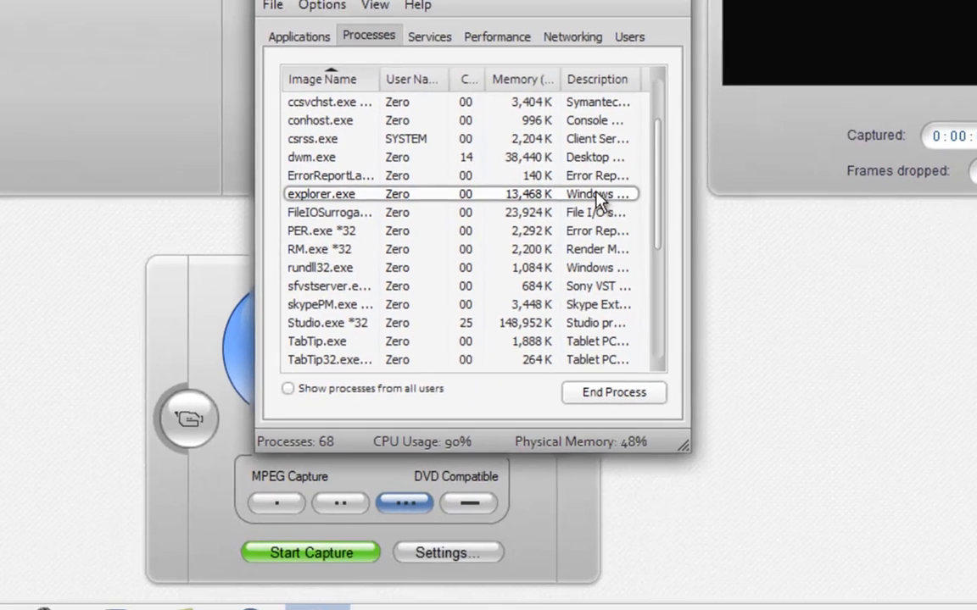
left_click(614, 391)
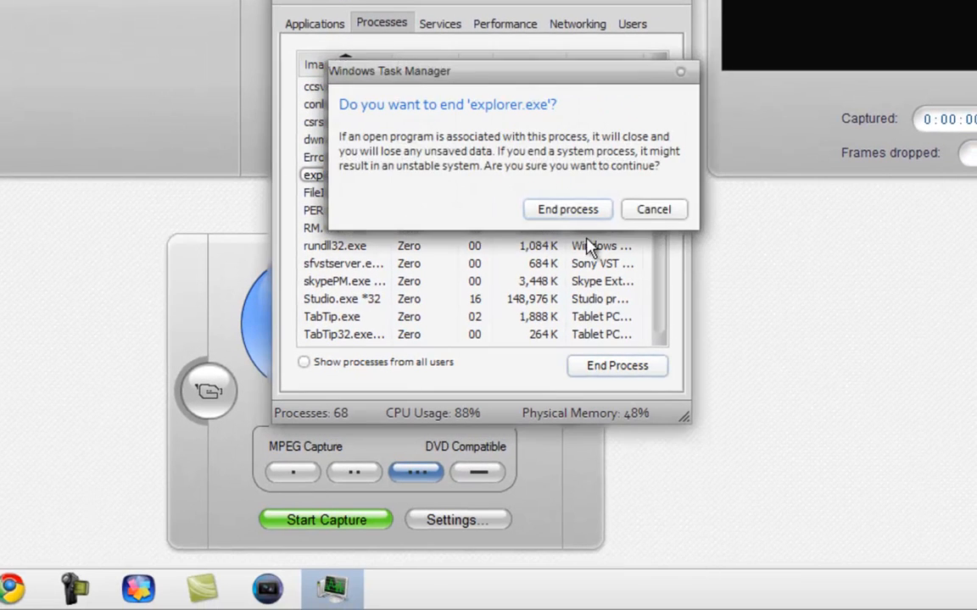
left_click(566, 211)
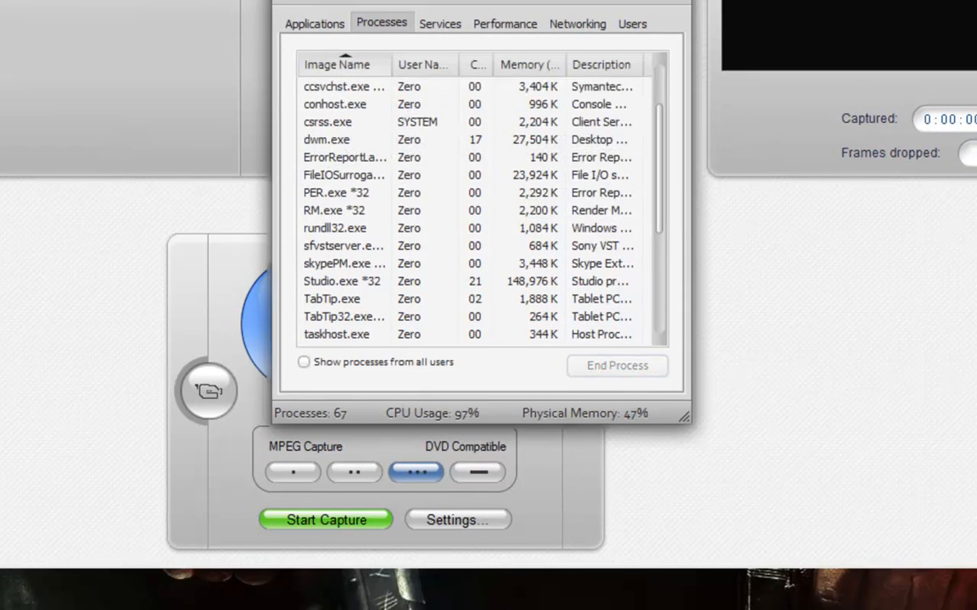
left_click(297, 24)
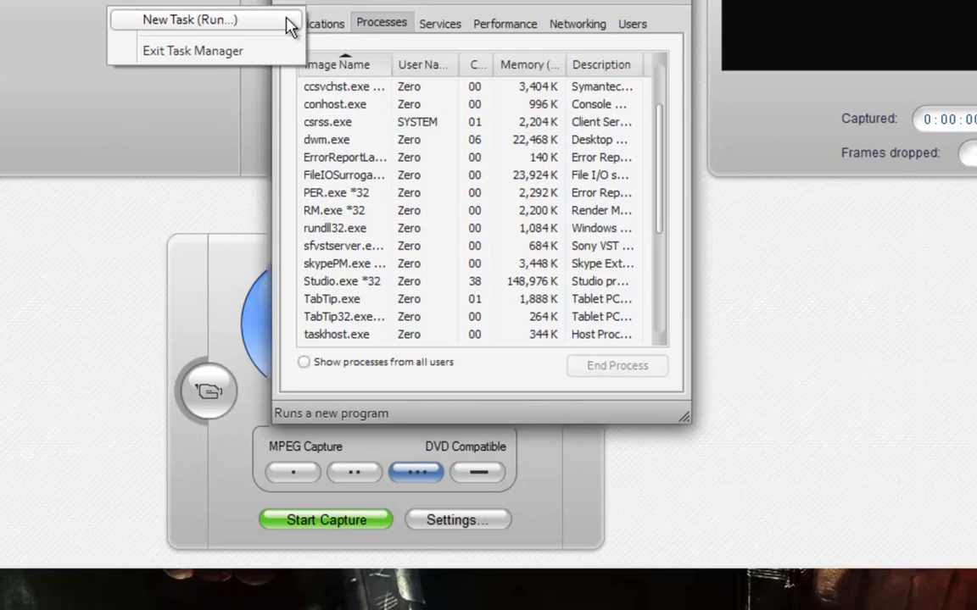
- Run explorer.exe as a new task to restore the desktop, then close Task Manager
left_click(190, 20)
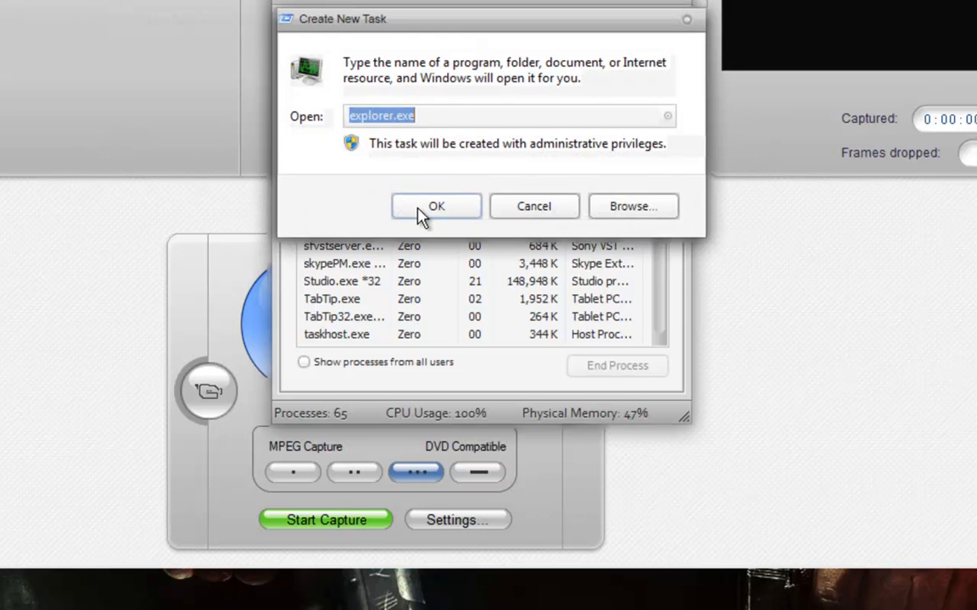
left_click(435, 207)
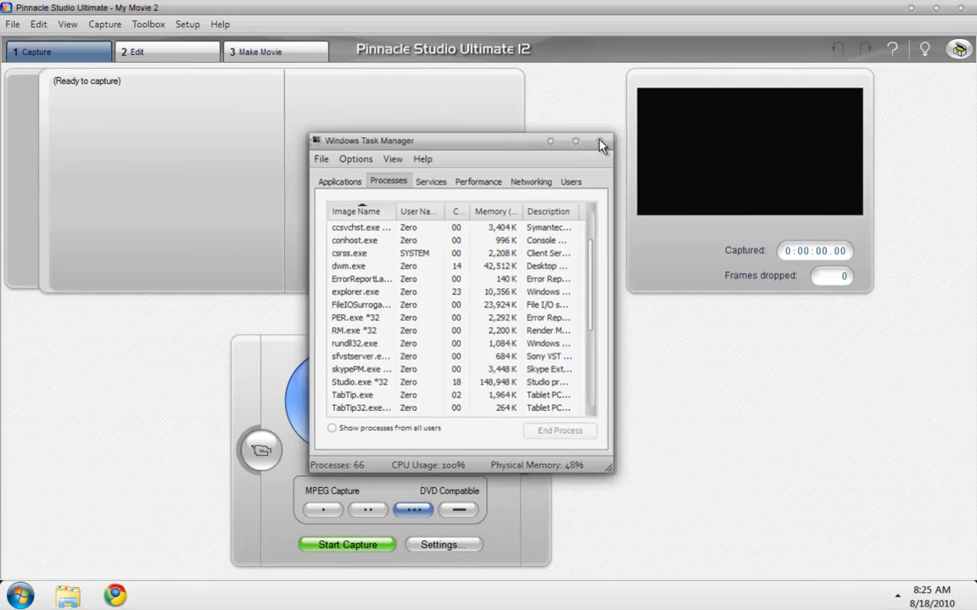
left_click(601, 141)
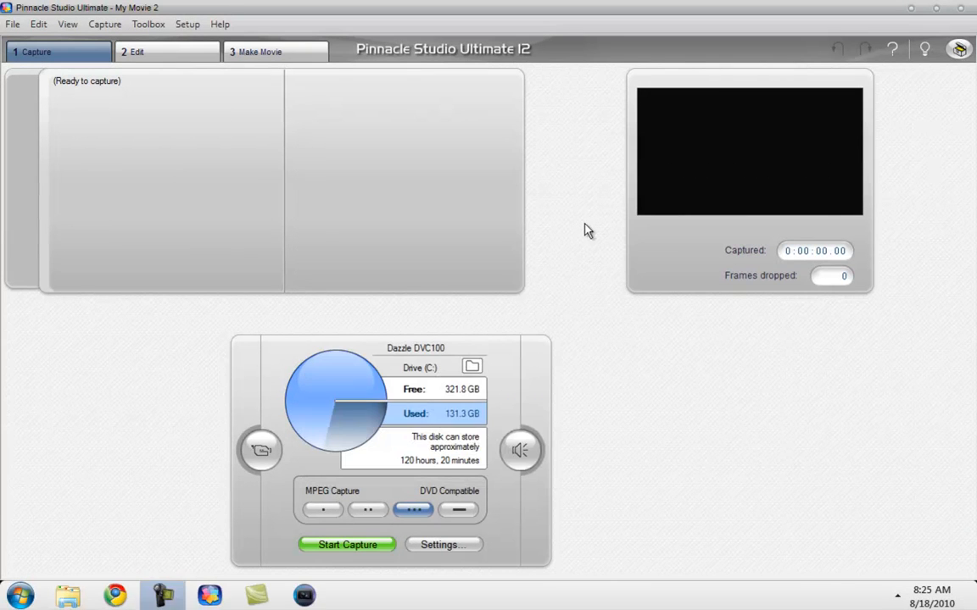
mouse_move(662, 331)
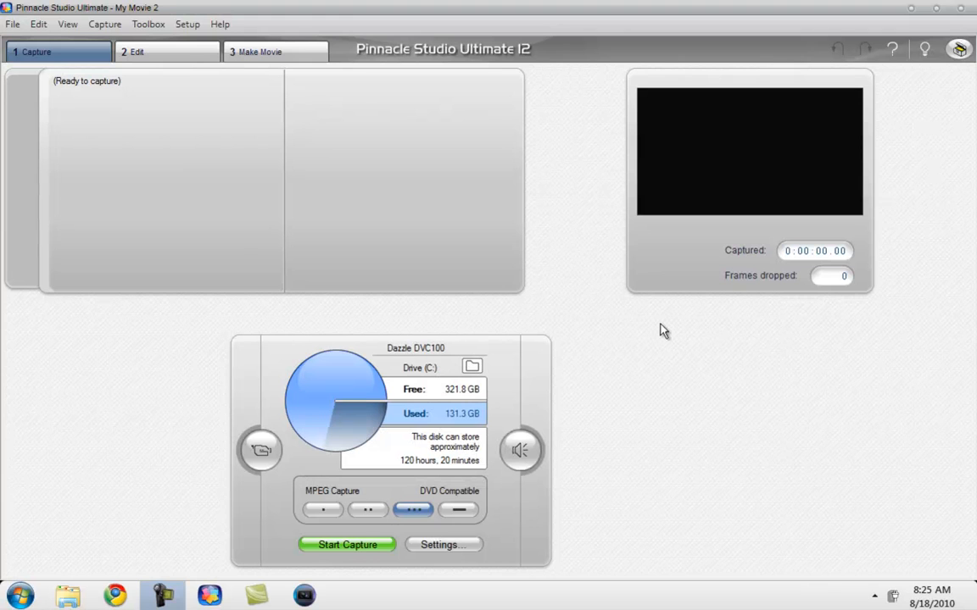